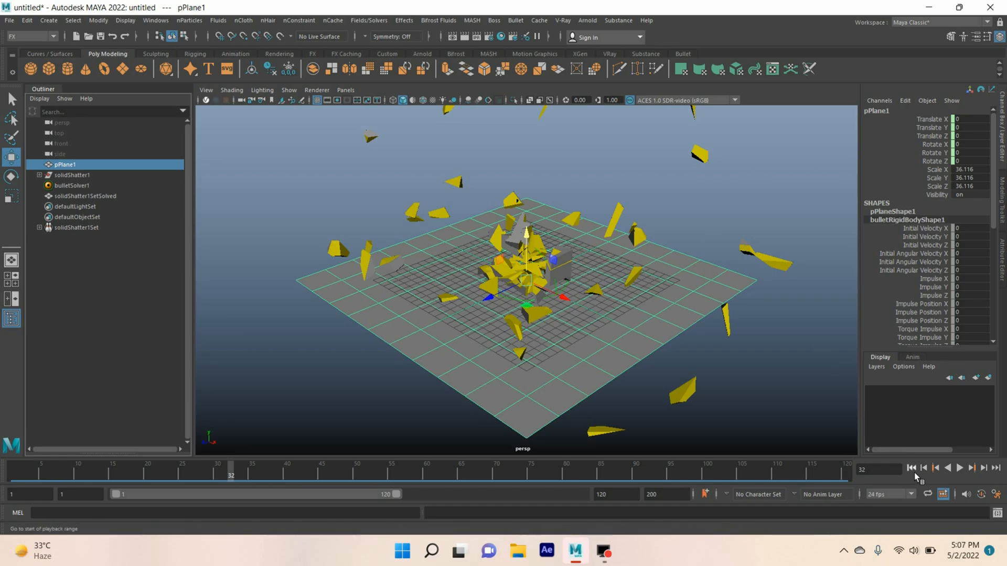
Step: Preview the finished Bullet shatter playback, then reach the file options to start over
left_click(960, 468)
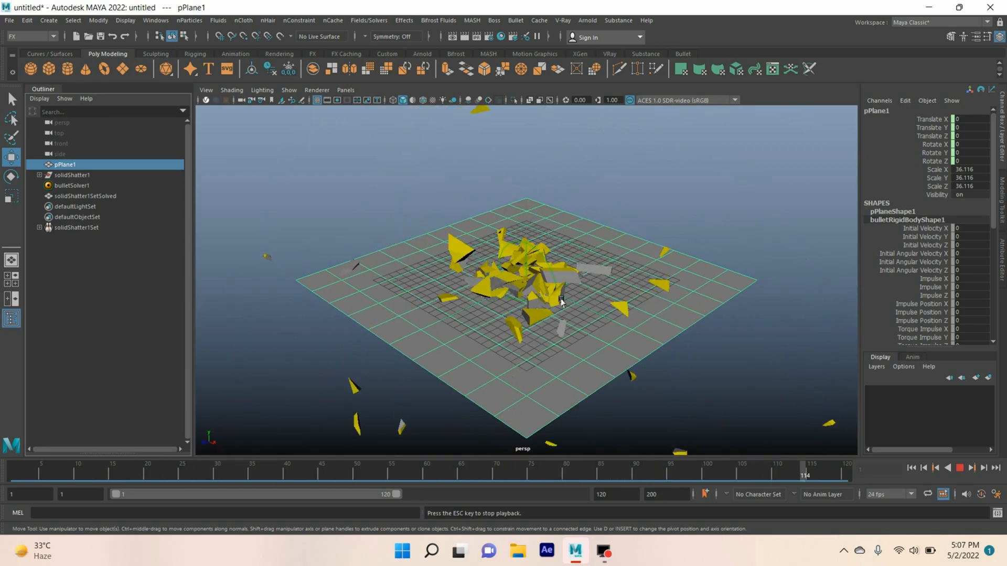
left_click(954, 483)
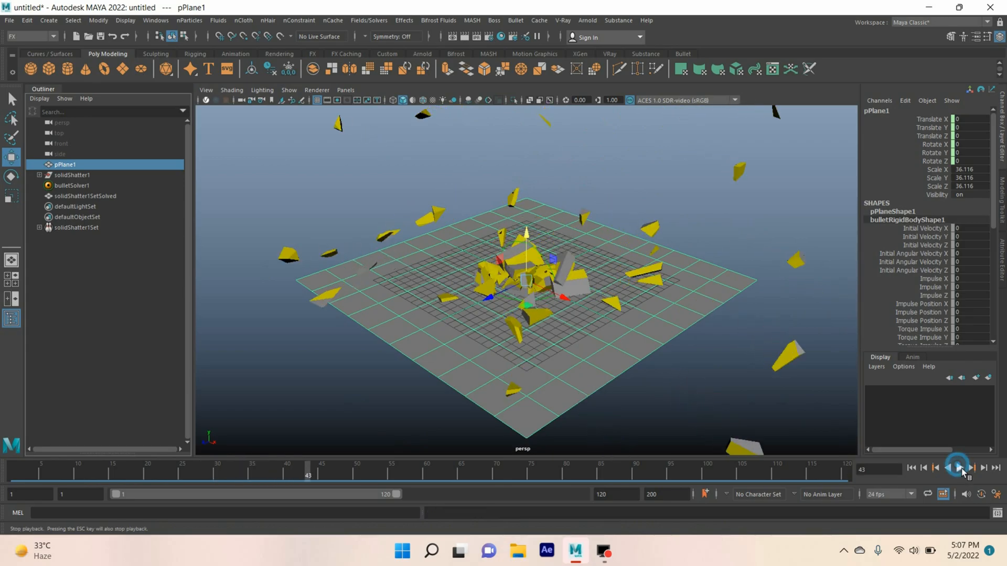
left_click(6, 20)
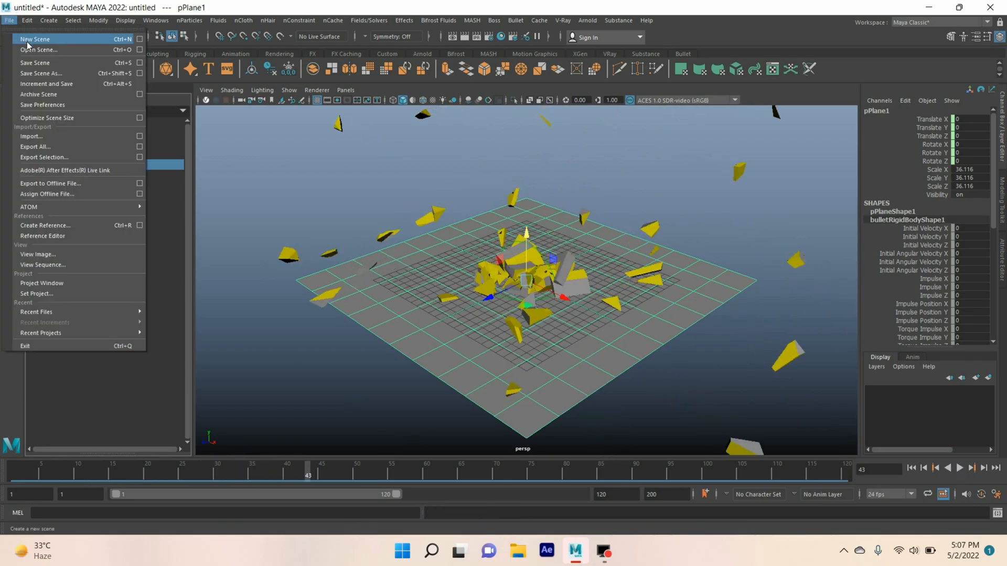
Step: Start a new empty scene and add a polygon plane as a large ground
left_click(37, 39)
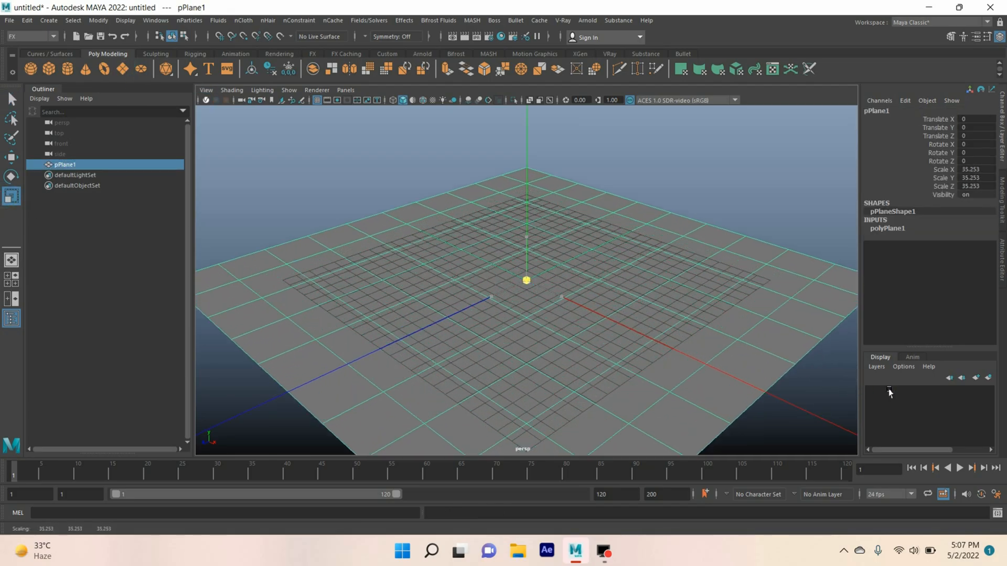
left_click(35, 70)
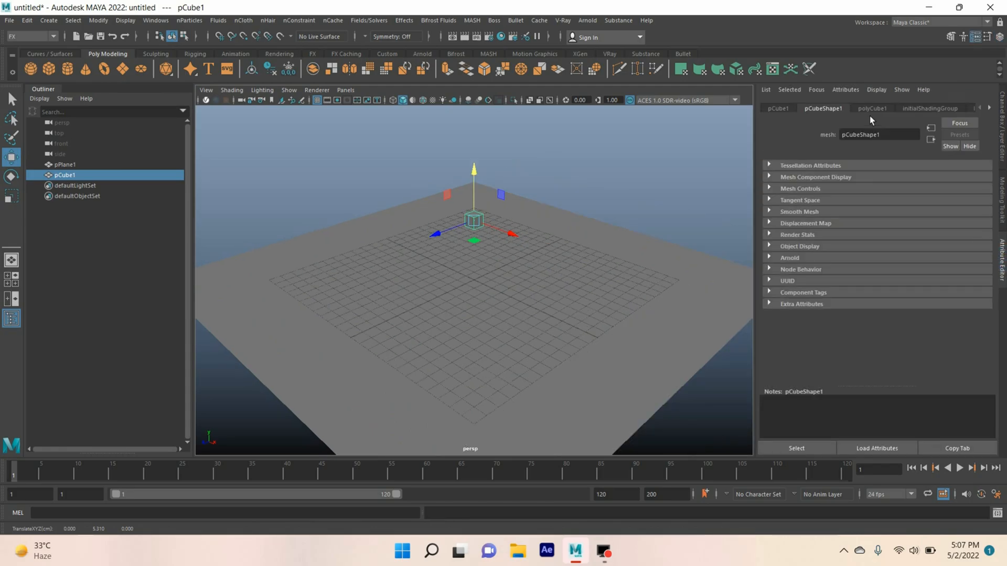
Step: Make polyCube1 4 by 4 by 4 with 30 subdivisions along width, height and depth
left_click(871, 108)
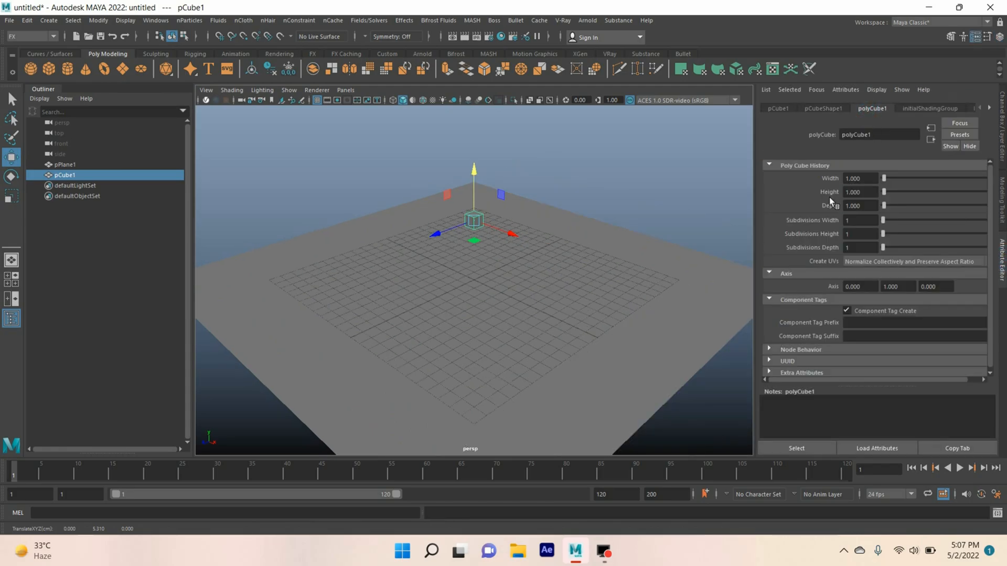
left_click(859, 178)
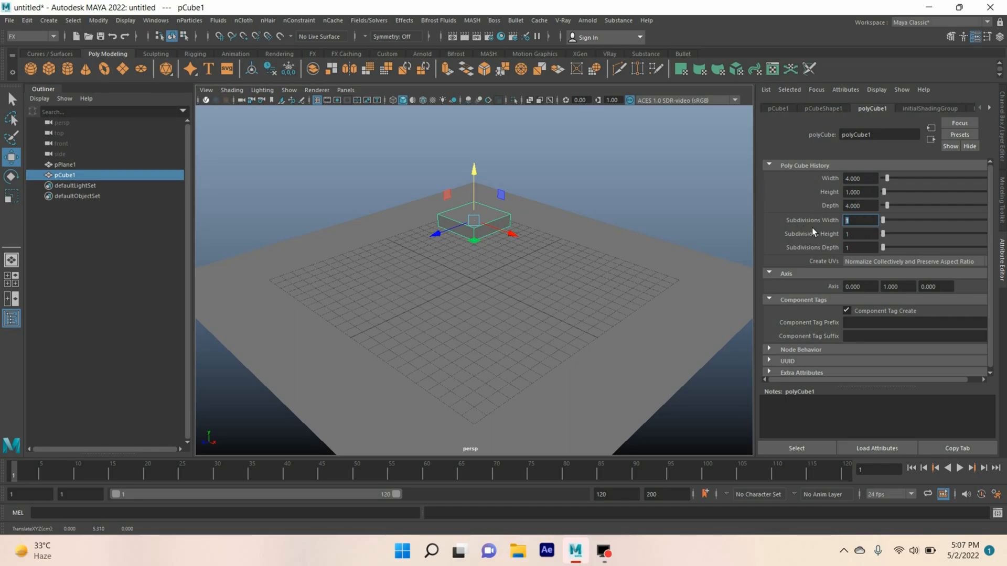
type("30")
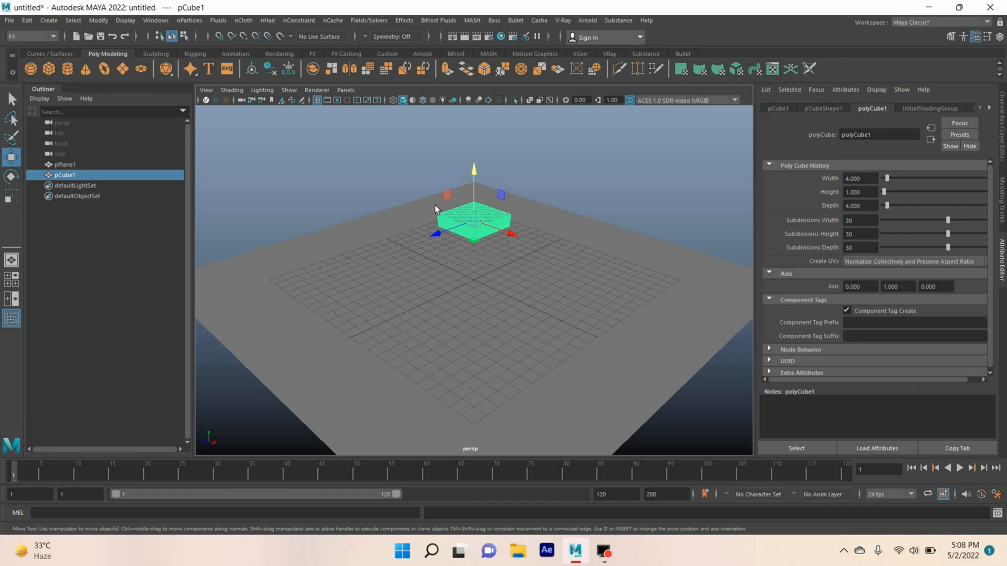
left_click(26, 35)
type("4.000")
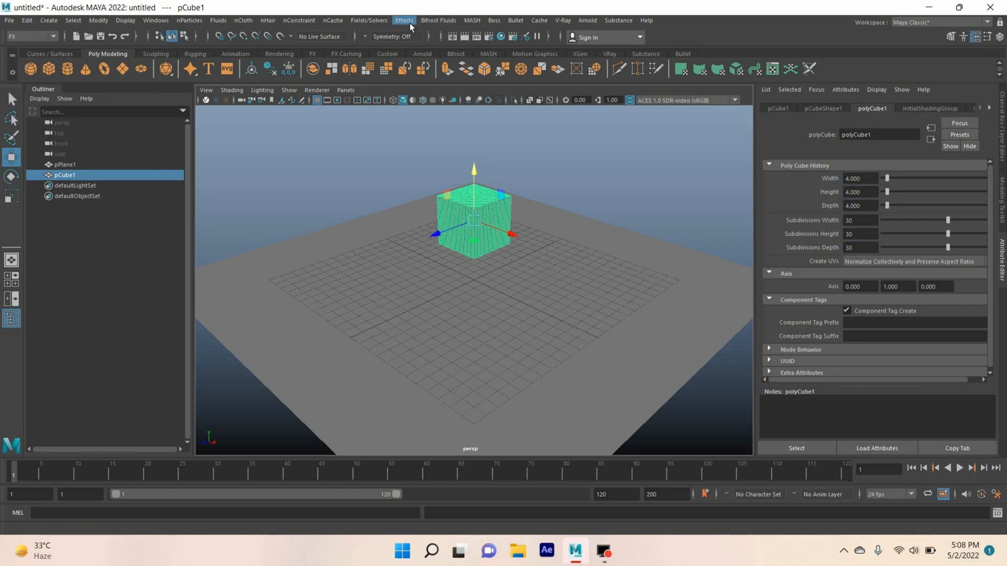
Step: Bring up the Shatter effect options and settle on the Solid Shatter settings
left_click(403, 20)
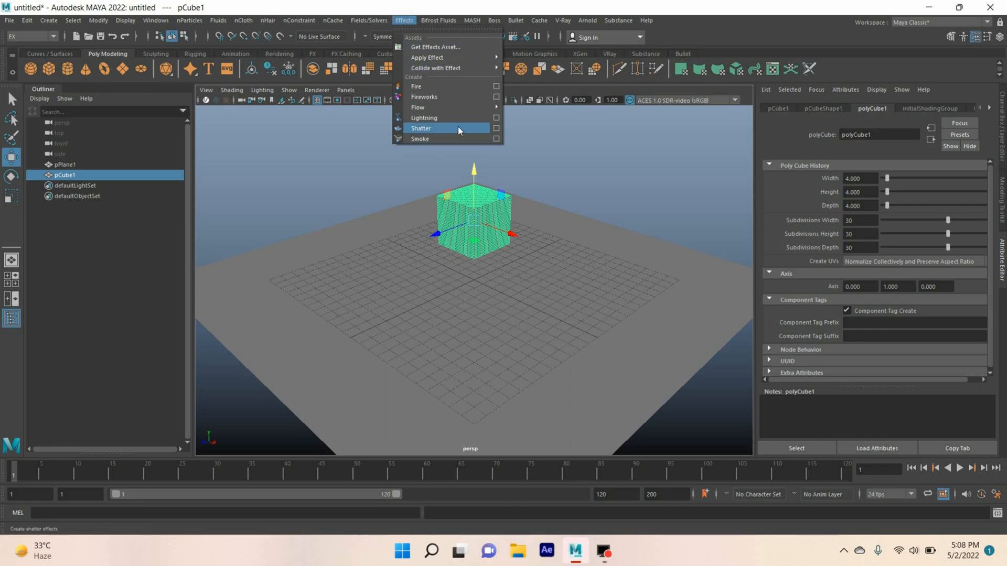
left_click(495, 128)
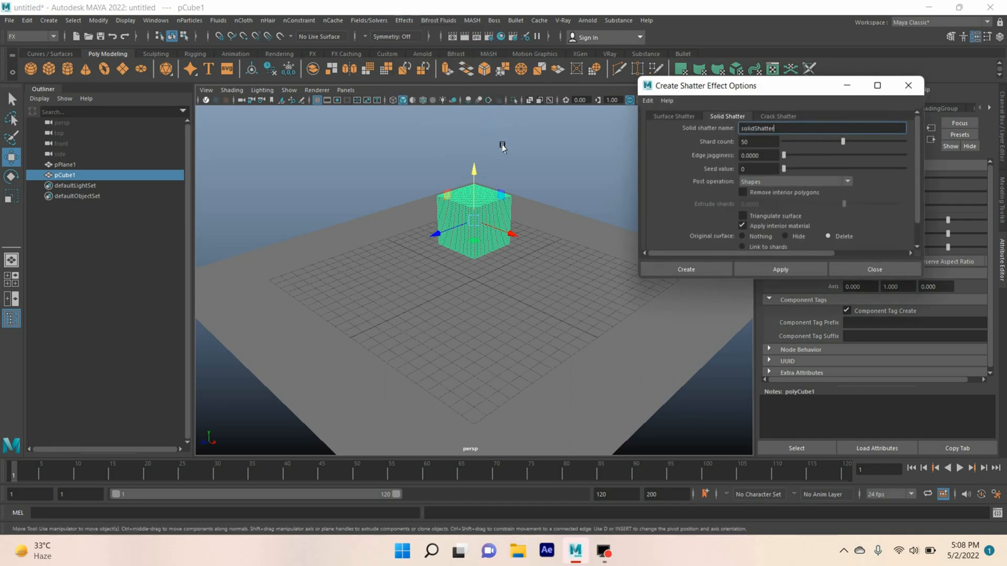
left_click(673, 115)
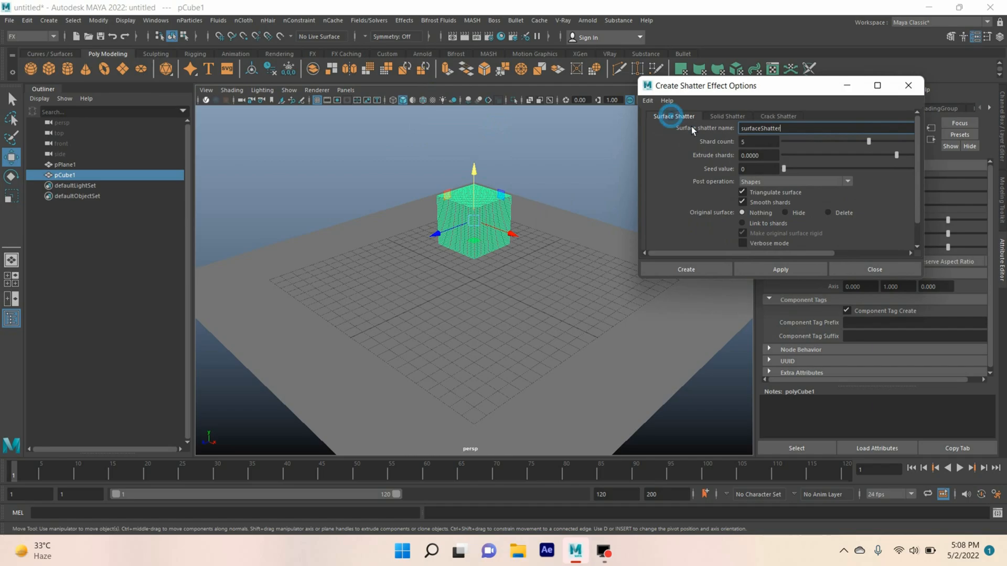
left_click(726, 116)
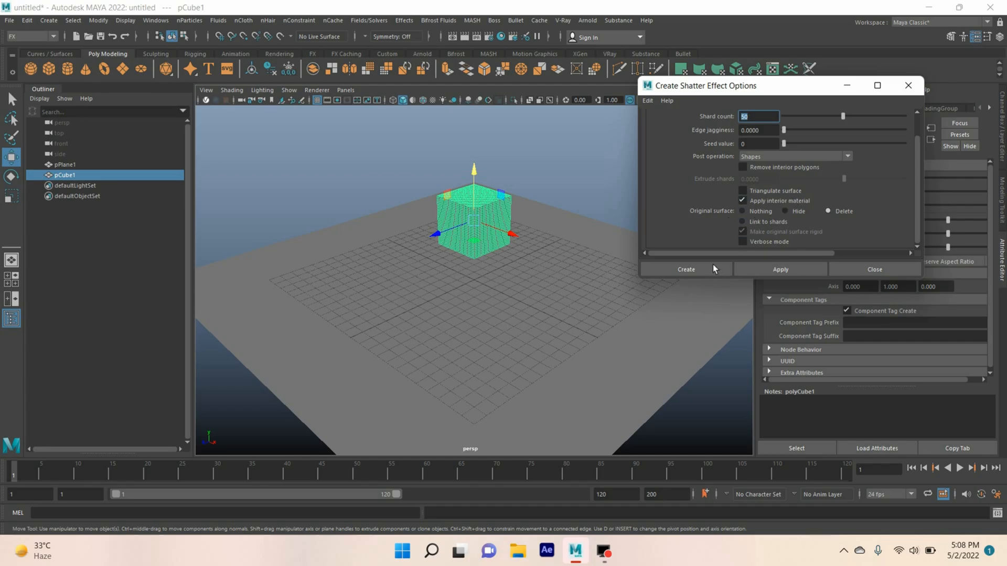
Step: Launch a 50-shard solid shatter that deletes the original surface
left_click(686, 268)
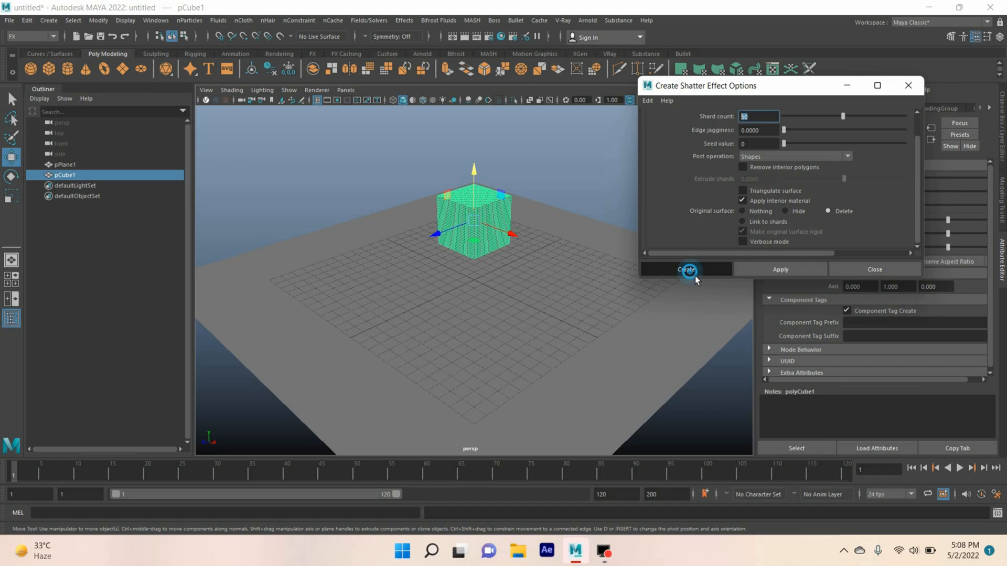
left_click(686, 270)
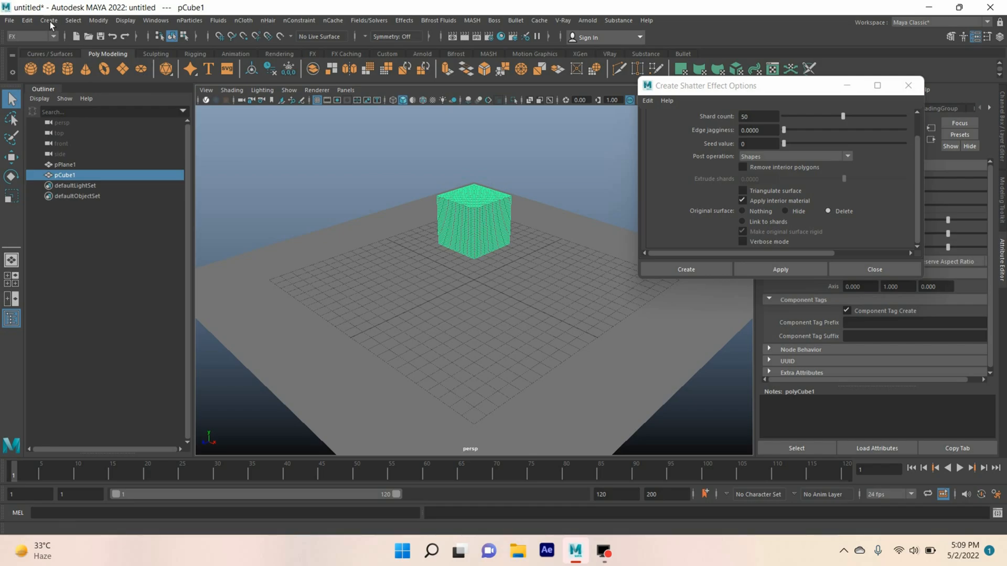
Step: Select the cube and run the solid shatter so solidShatter1 replaces pCube1
left_click(25, 20)
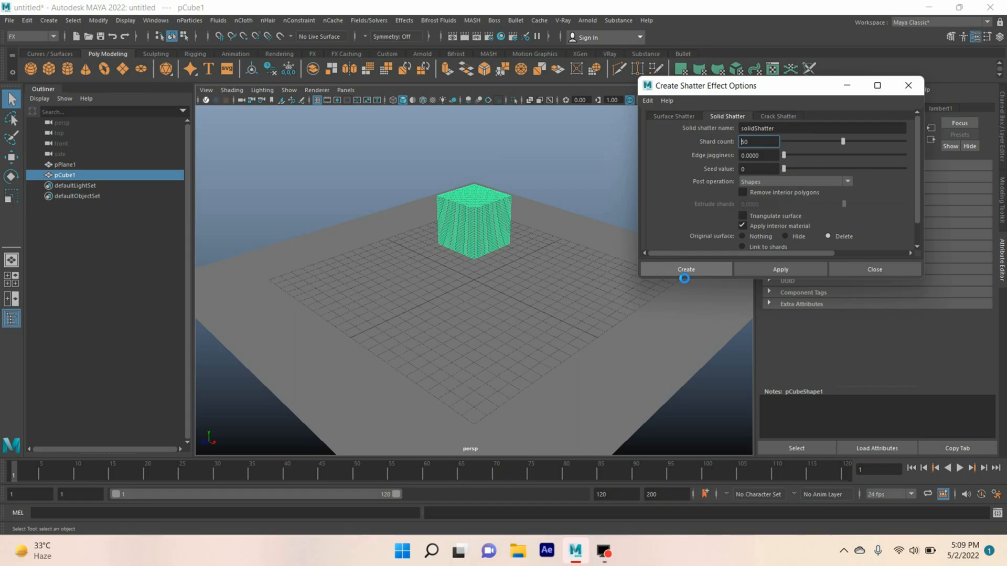
left_click(686, 268)
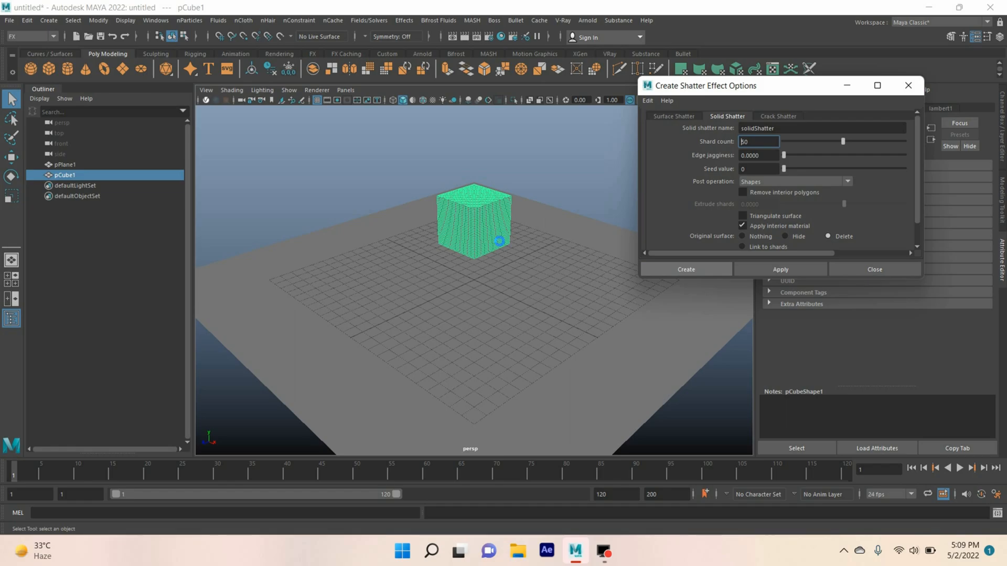
left_click(686, 268)
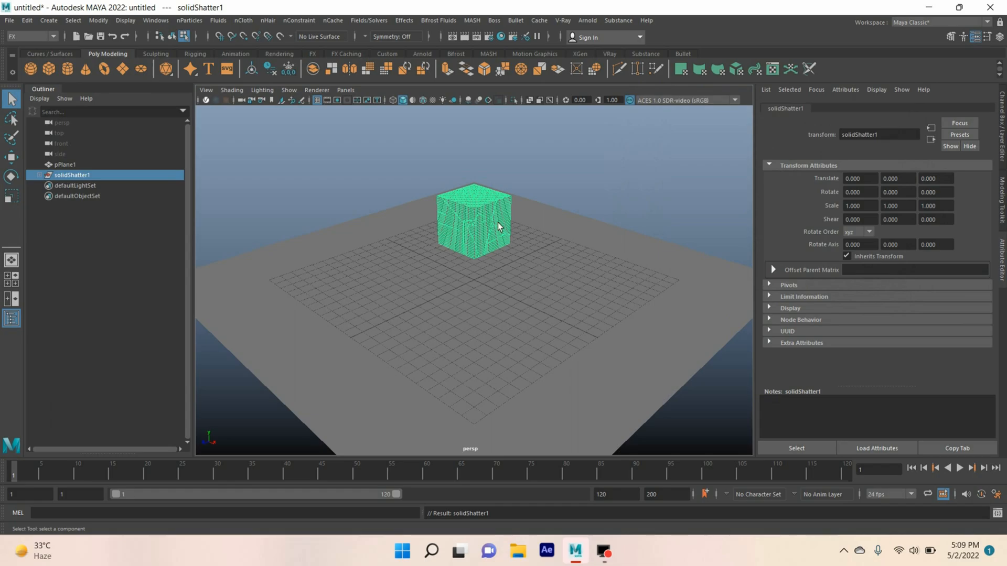
mouse_move(484, 233)
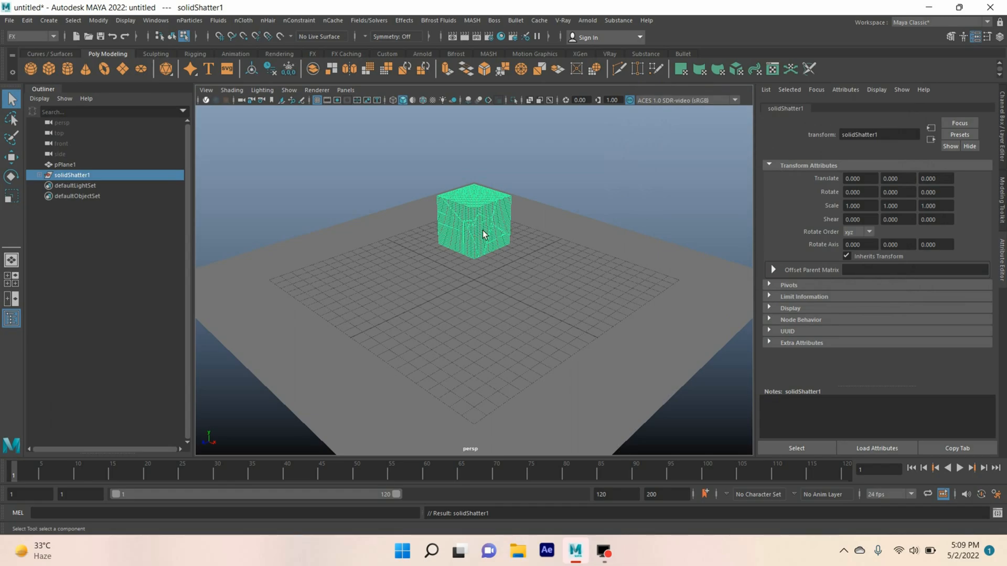
mouse_move(485, 238)
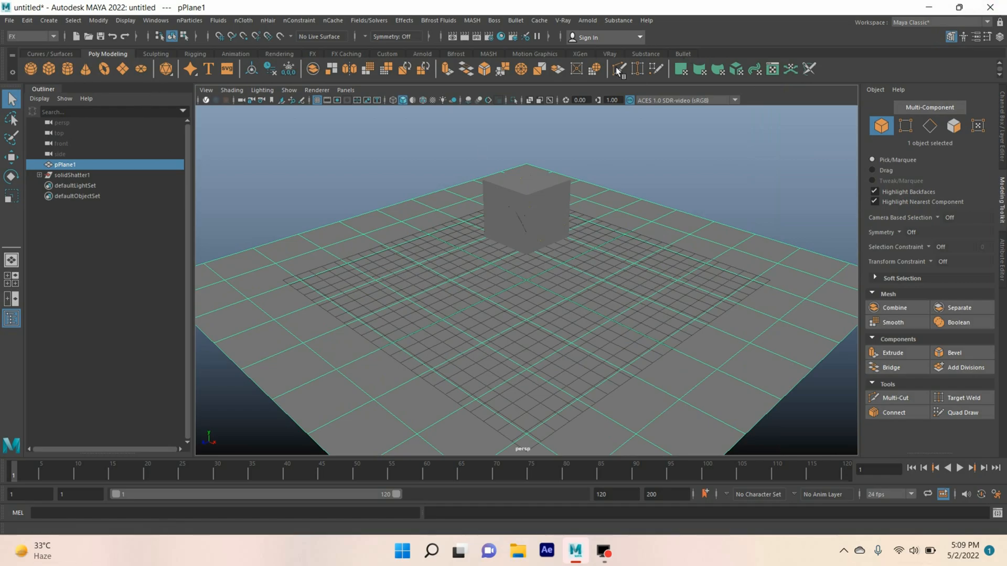
Step: Confirm in the Plug-in Manager that bullet.mll is loaded with Auto load on
left_click(682, 54)
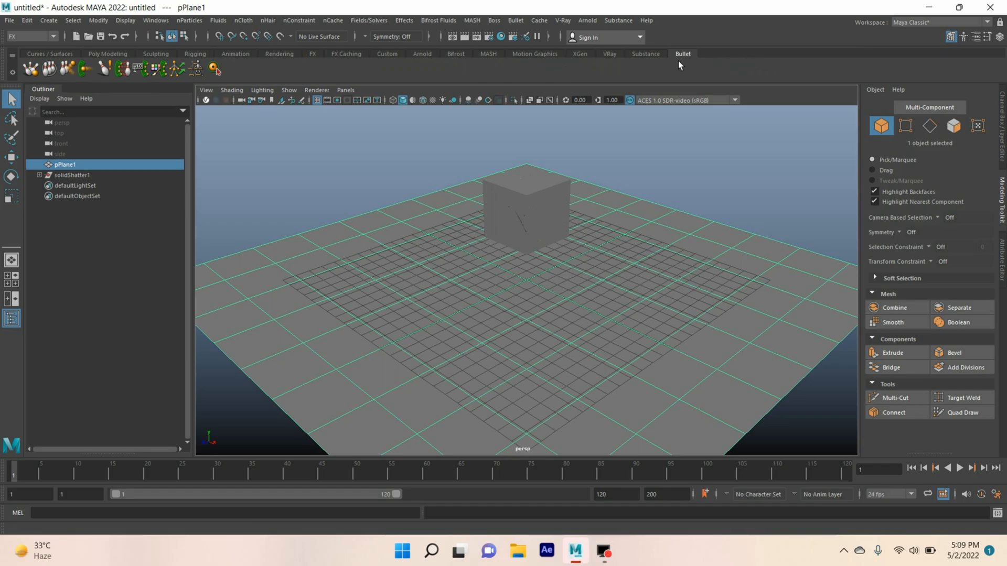
left_click(155, 20)
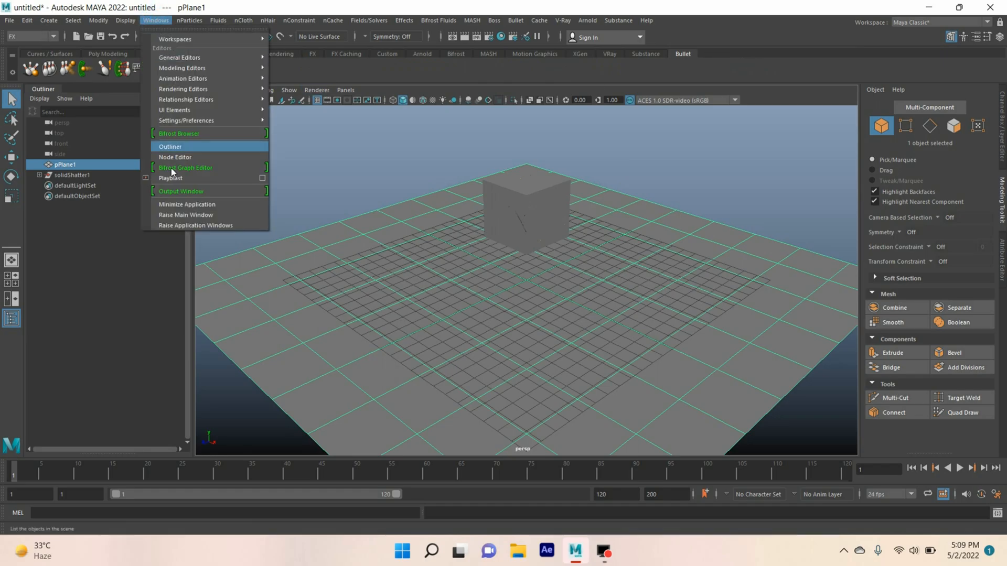
mouse_move(187, 119)
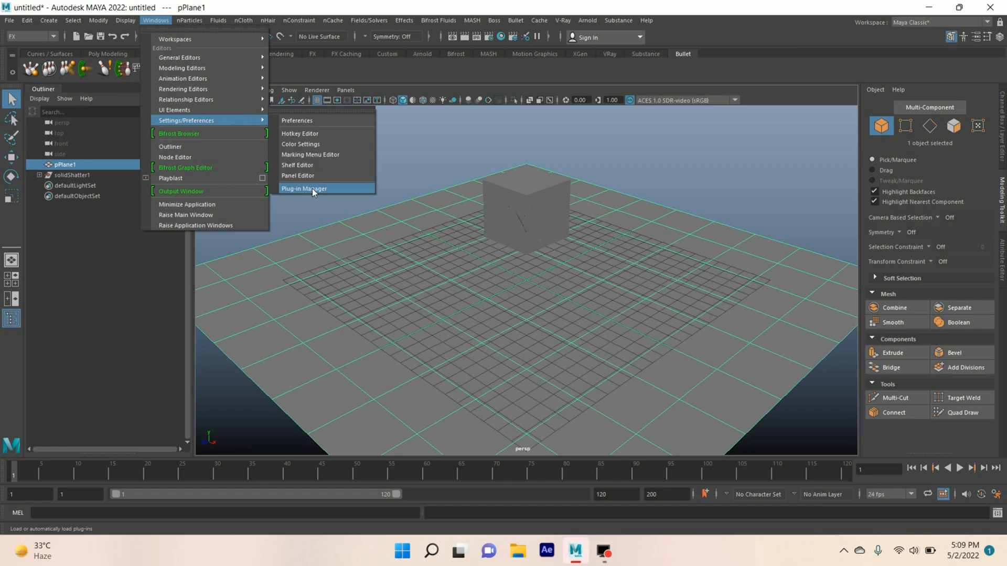
left_click(303, 189)
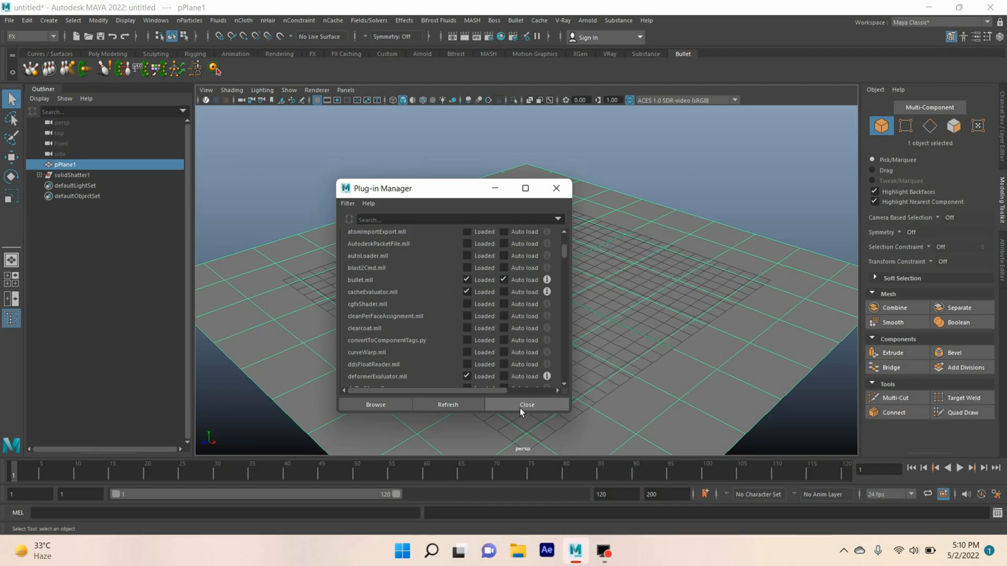
left_click(527, 405)
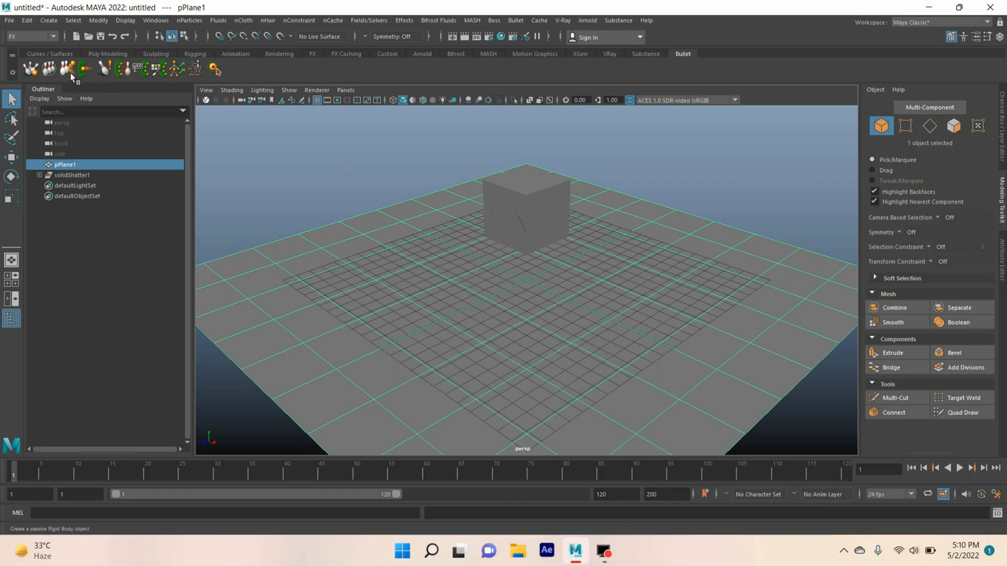
mouse_move(78, 79)
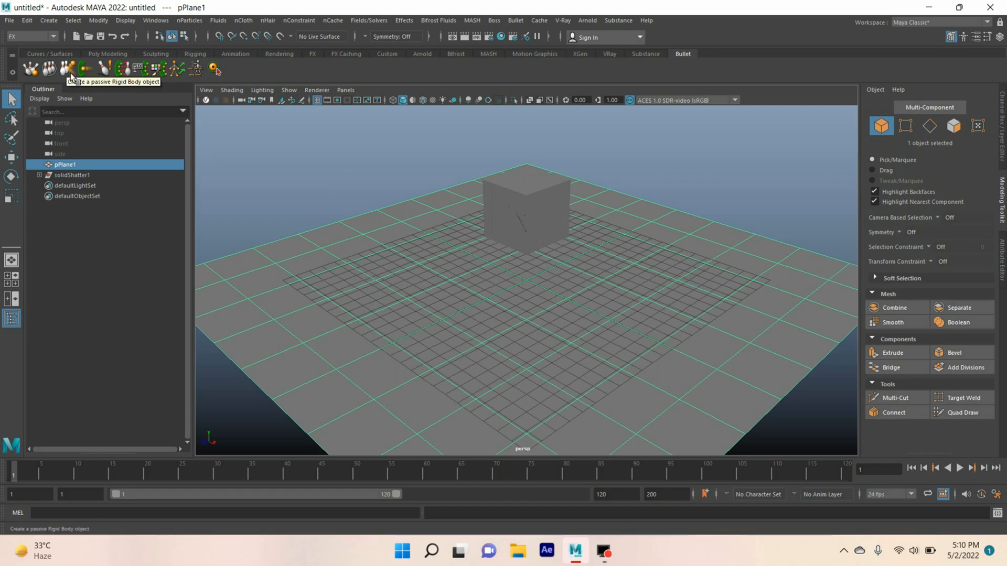
Step: Make pPlane1 a passive rigid body and turn solidShatter1's shards into a rigid set
left_click(78, 69)
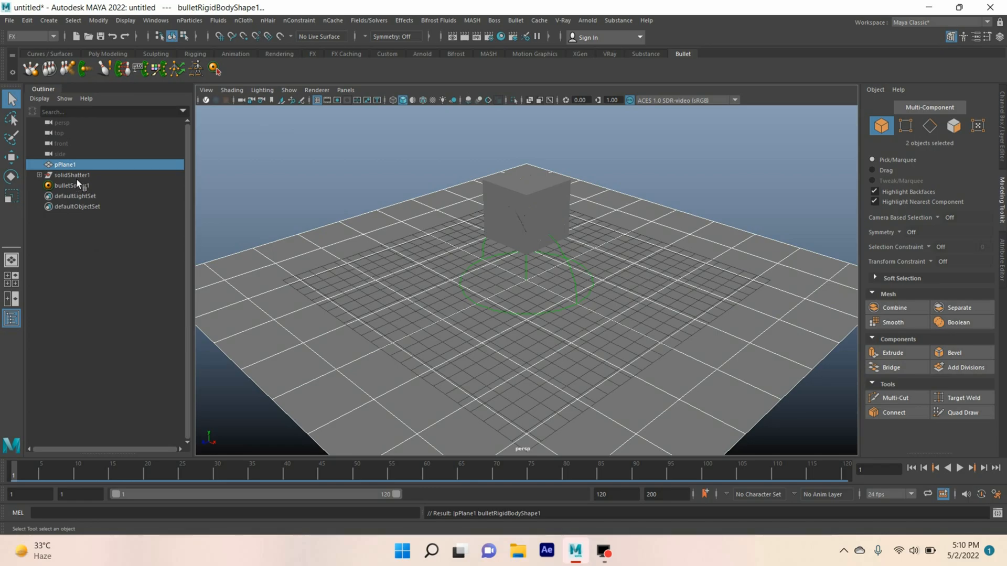
left_click(68, 175)
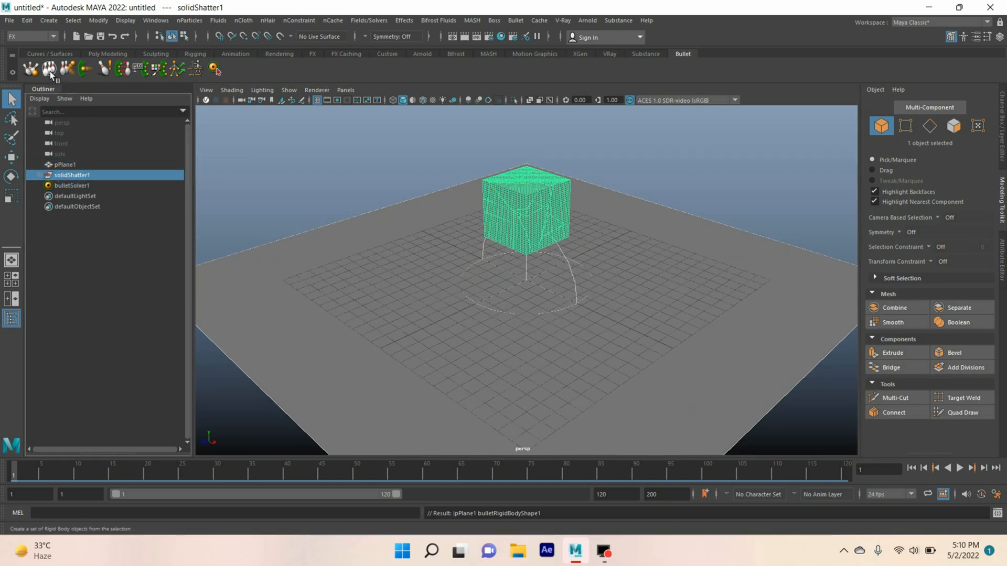
mouse_move(48, 67)
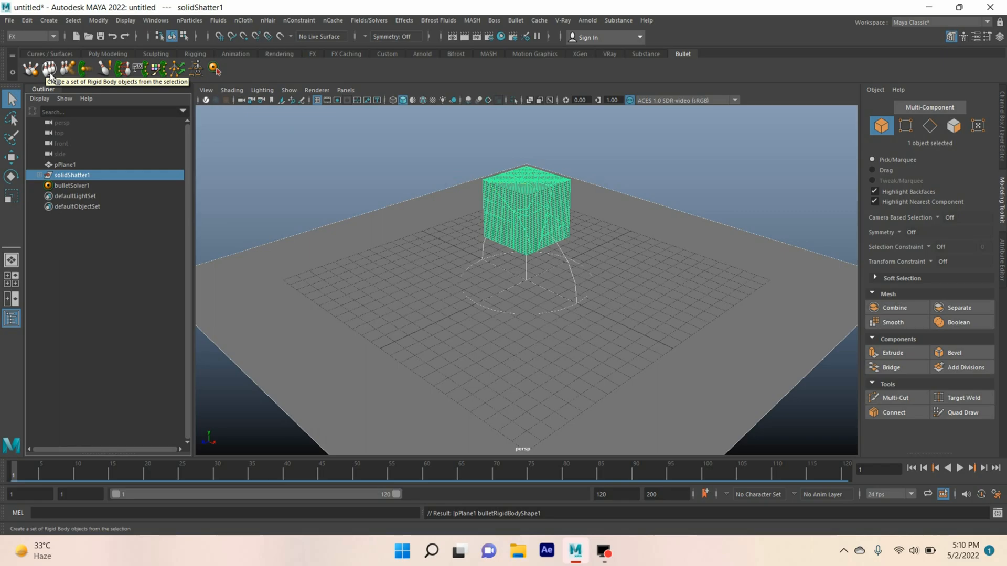
left_click(48, 67)
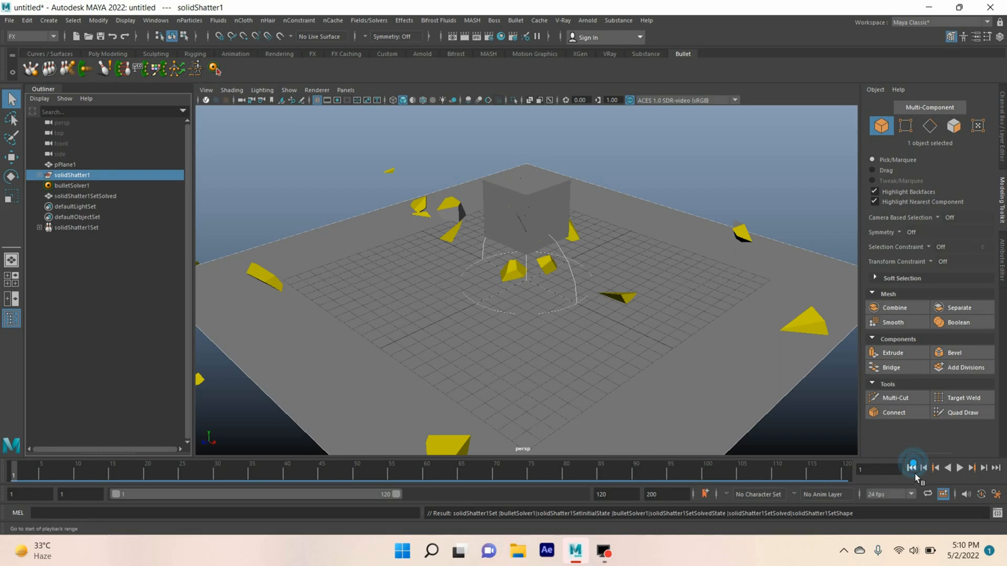
Step: Play the shard simulation from frame 1 to about frame 100, then stop it
left_click(961, 471)
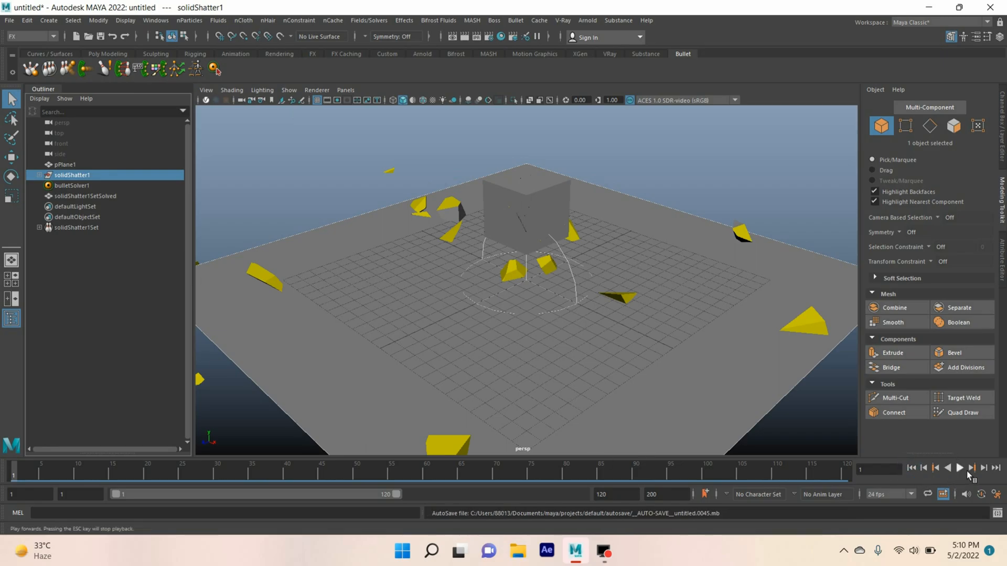
left_click(960, 475)
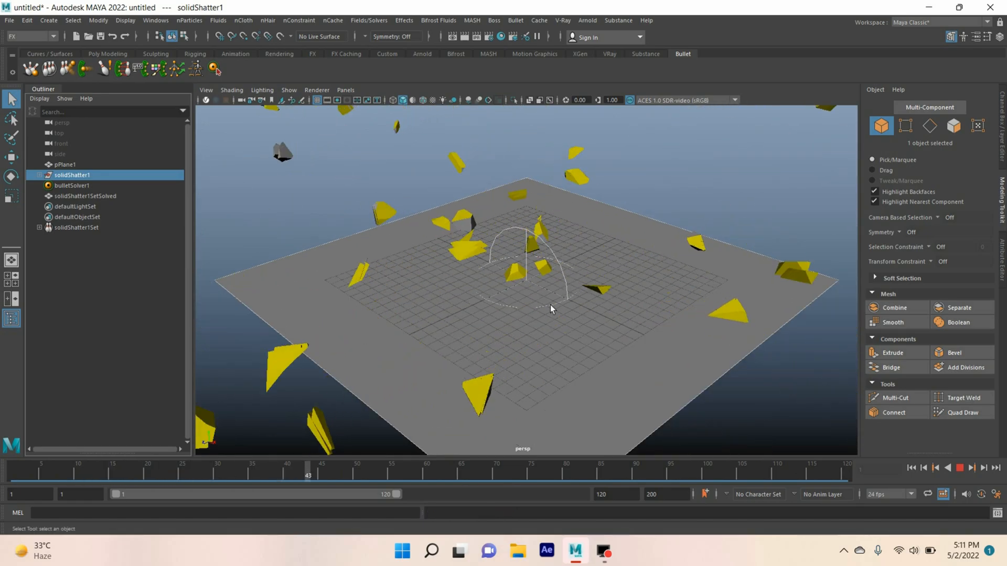
left_click(956, 472)
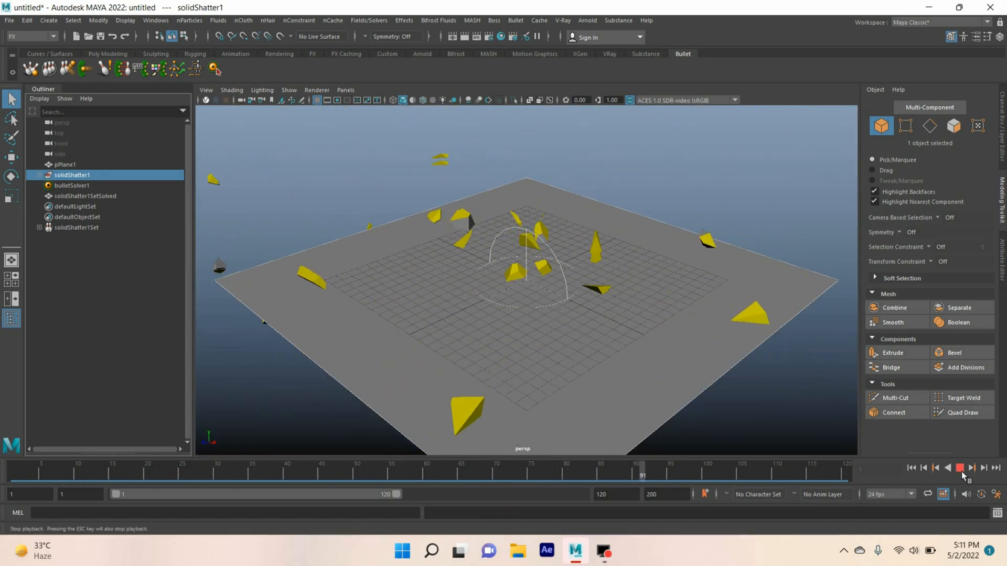
left_click(961, 468)
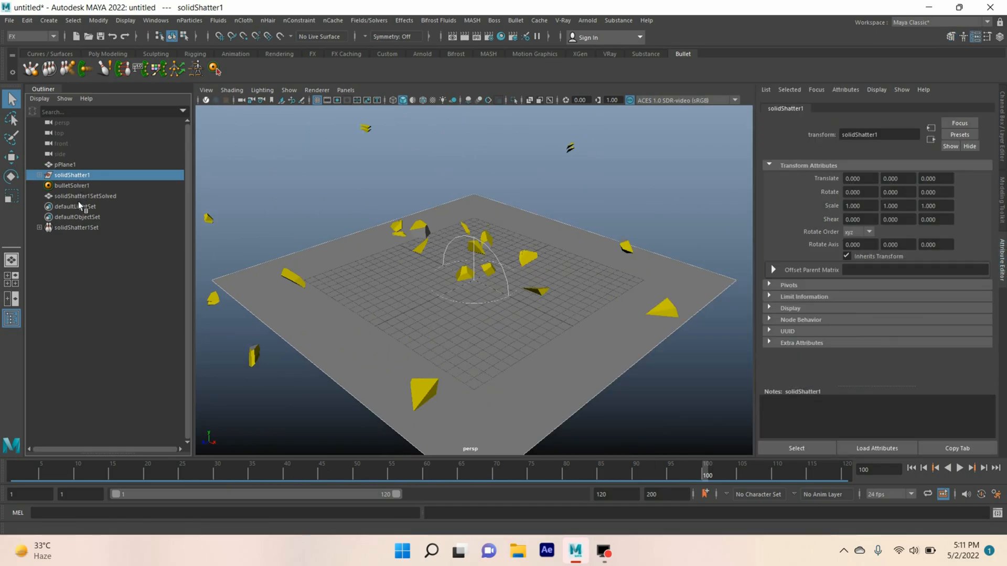
Step: Set solidShatter1SetInitialState's collision shape type to hull and rewind to frame 1
left_click(73, 185)
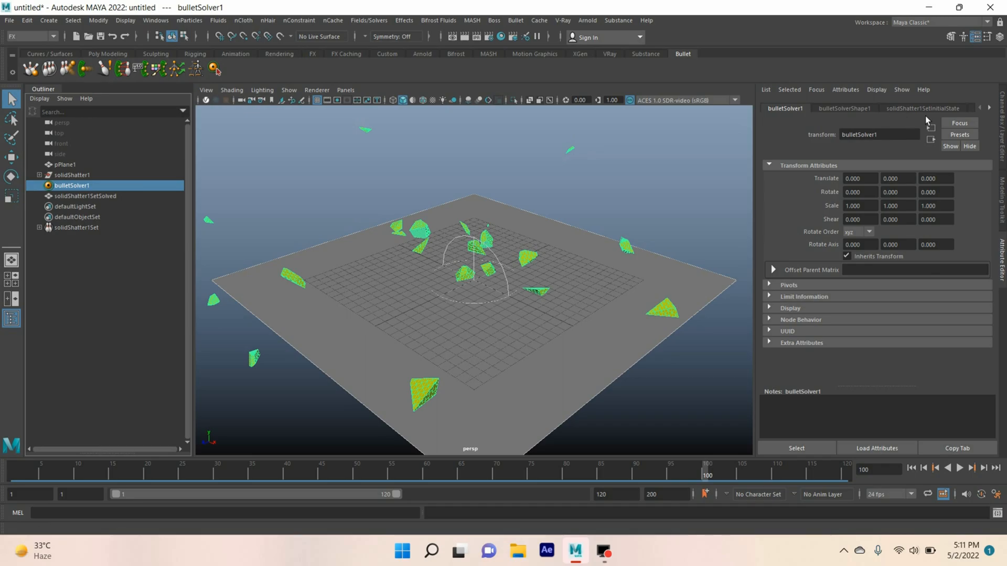
left_click(929, 108)
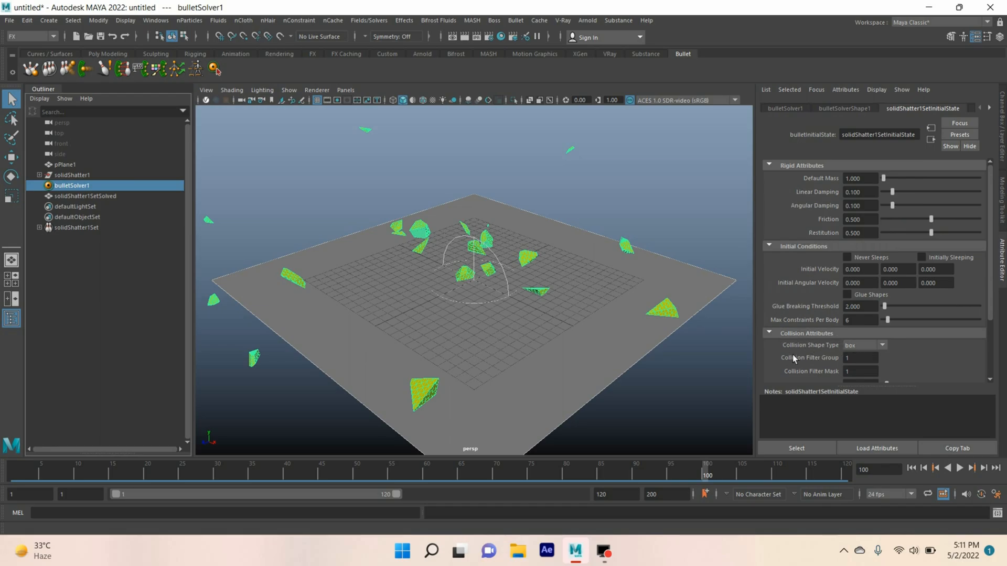
left_click(879, 345)
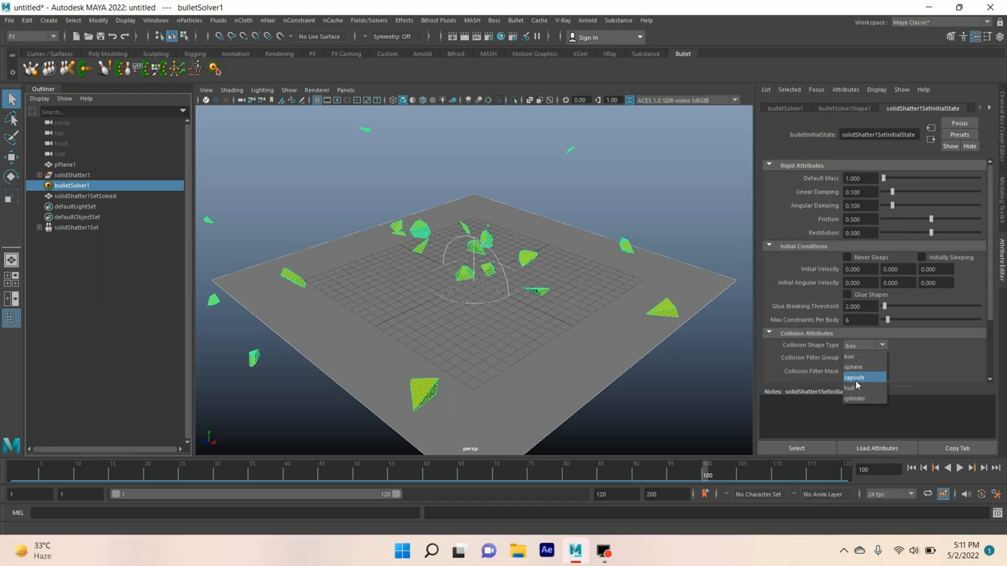
left_click(848, 388)
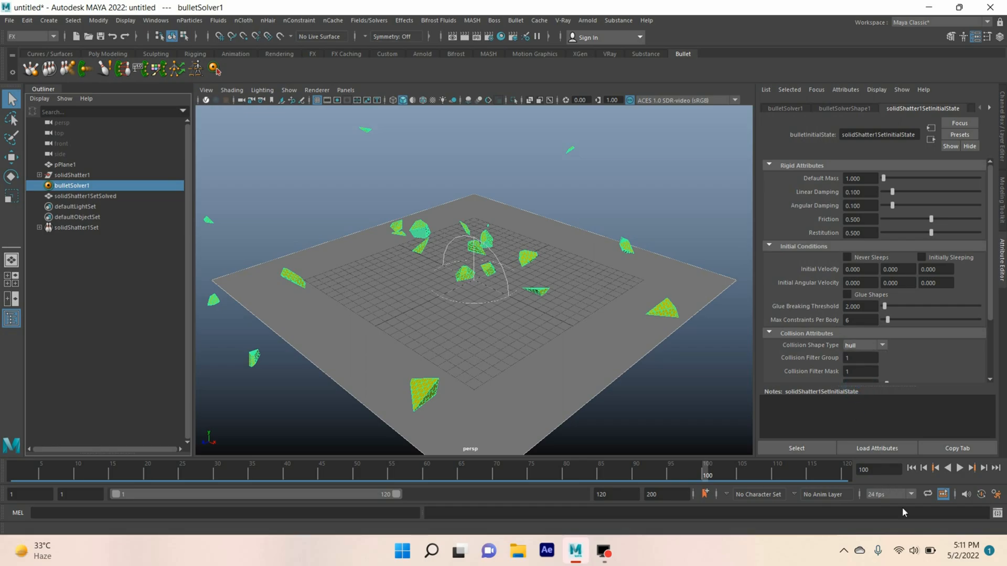
left_click(948, 484)
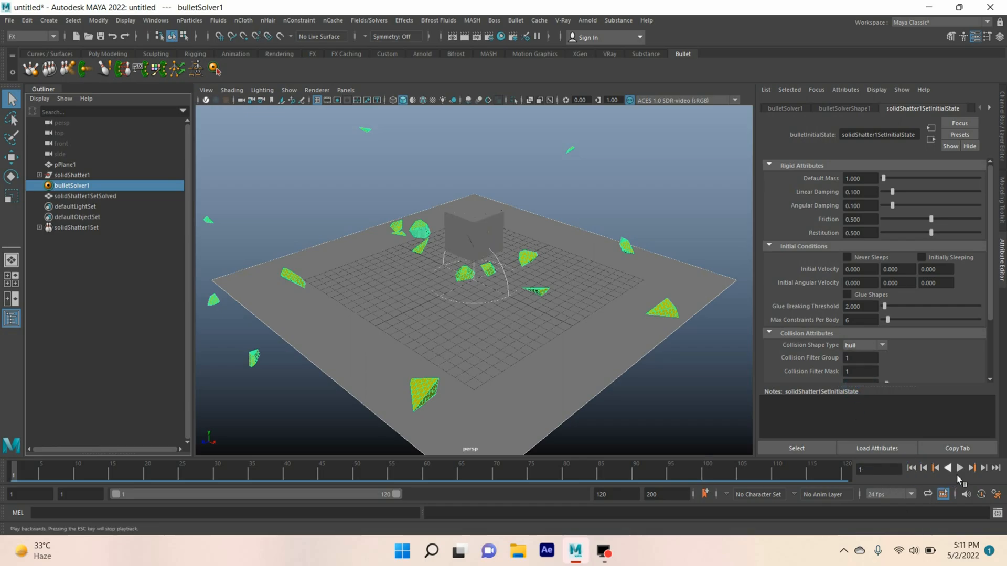
Step: Enable Glue Shapes with friction 1.0 on the shard set and replay the cube breaking apart
left_click(959, 481)
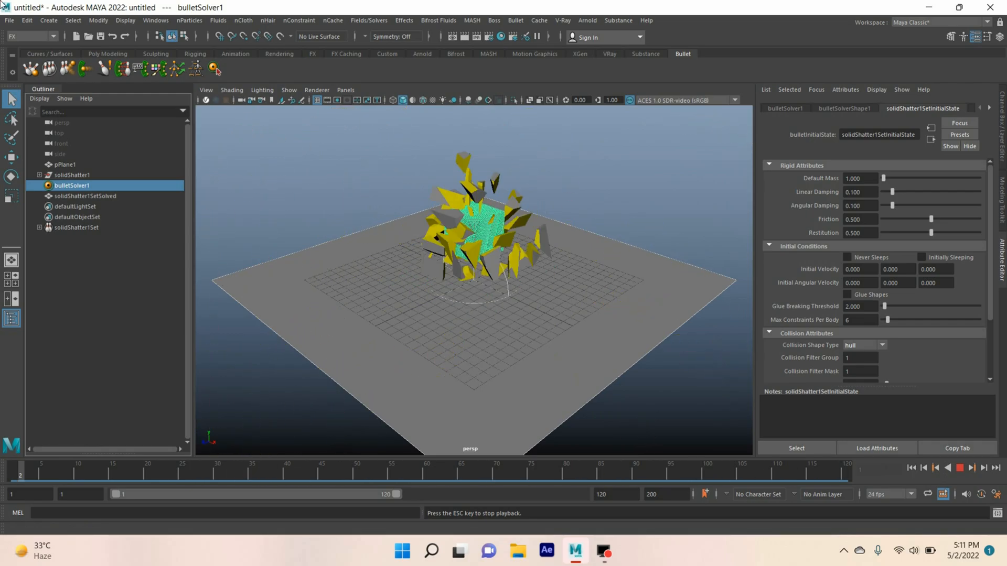
left_click(957, 482)
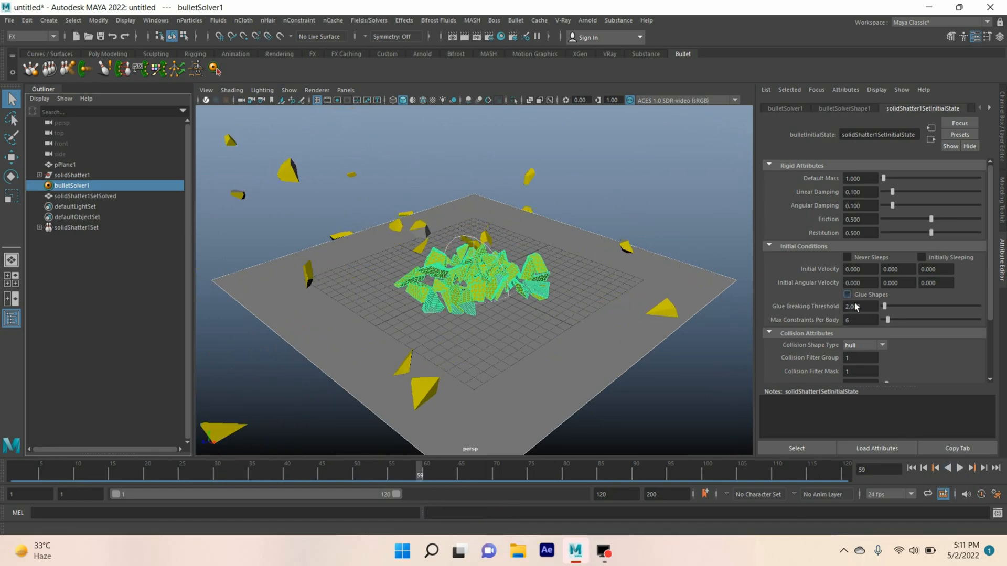
left_click(846, 293)
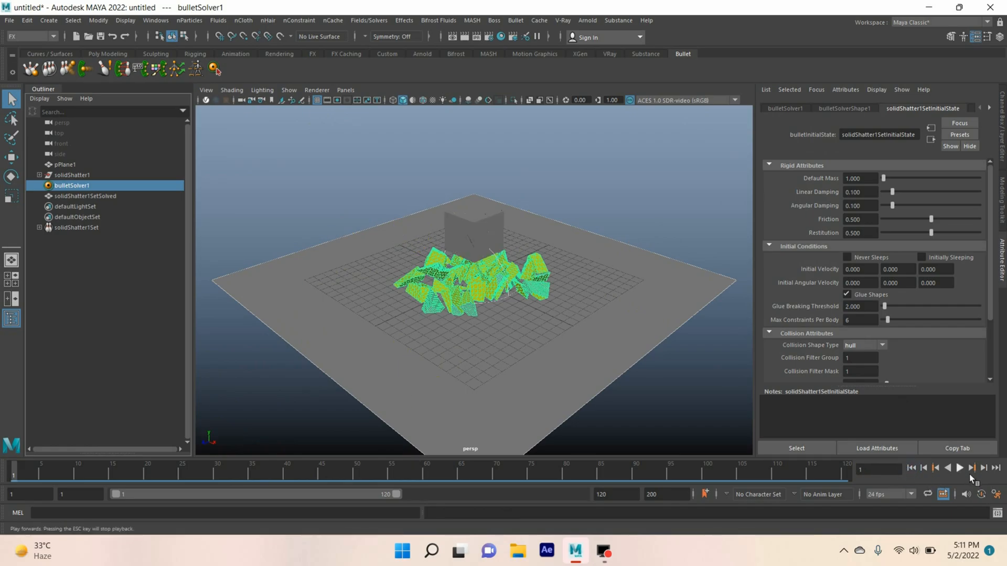
left_click(966, 479)
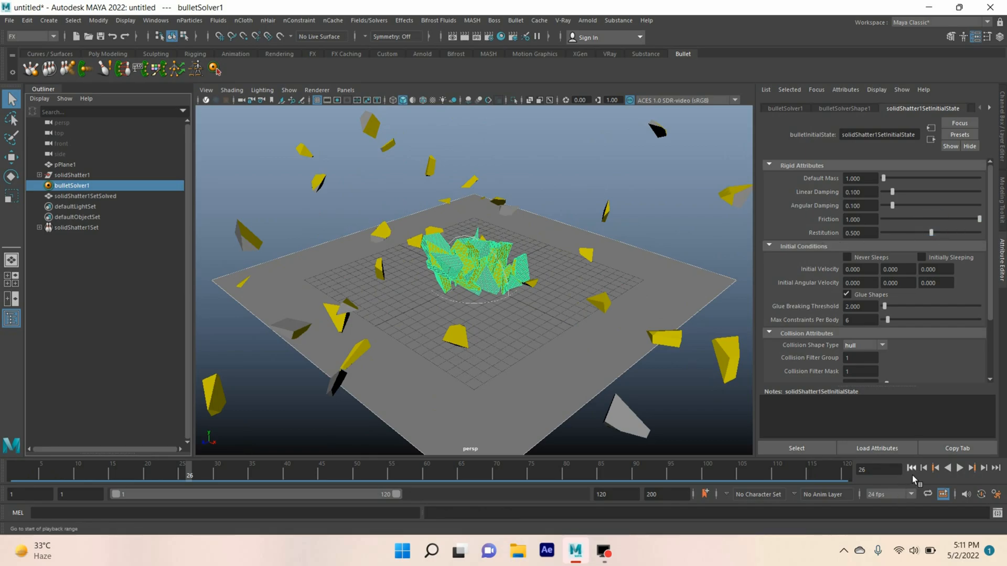
left_click(958, 477)
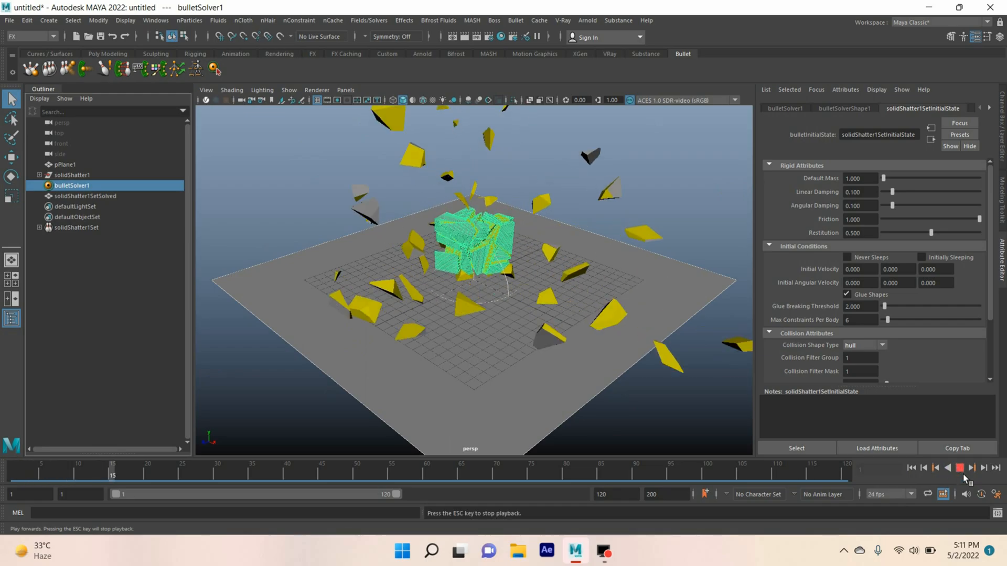